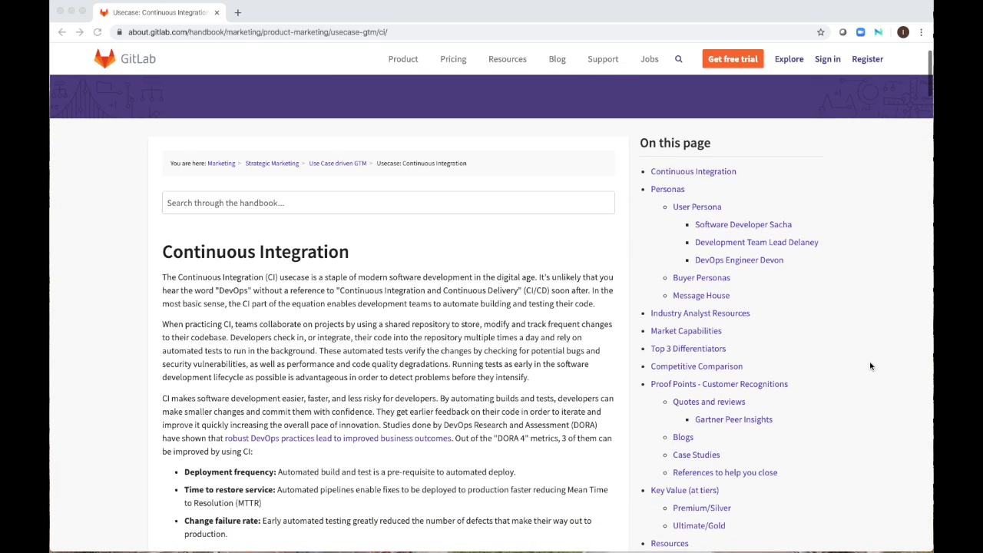
Open HelloController.java under src/main/java/hello in the Web IDE for editing
scroll("down", 3)
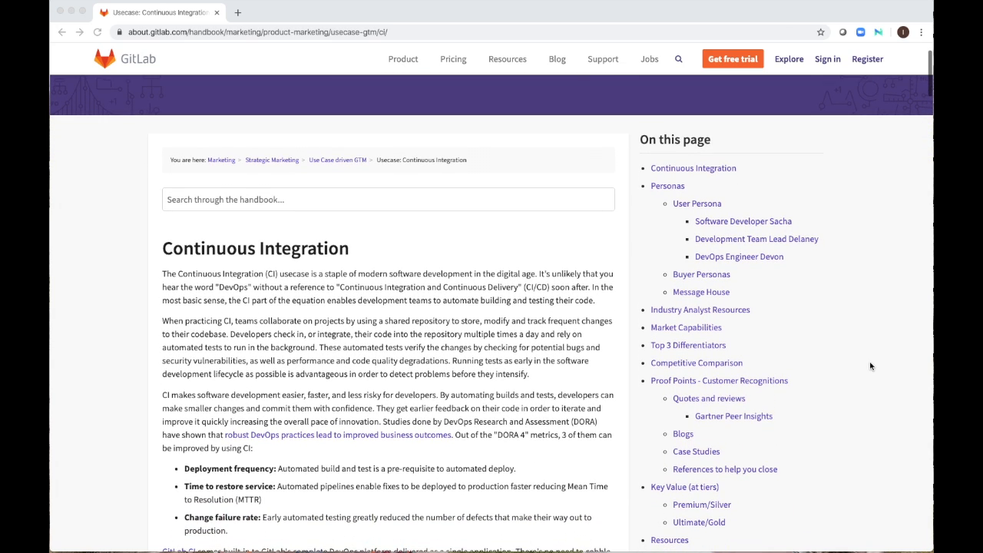
scroll("down", 3)
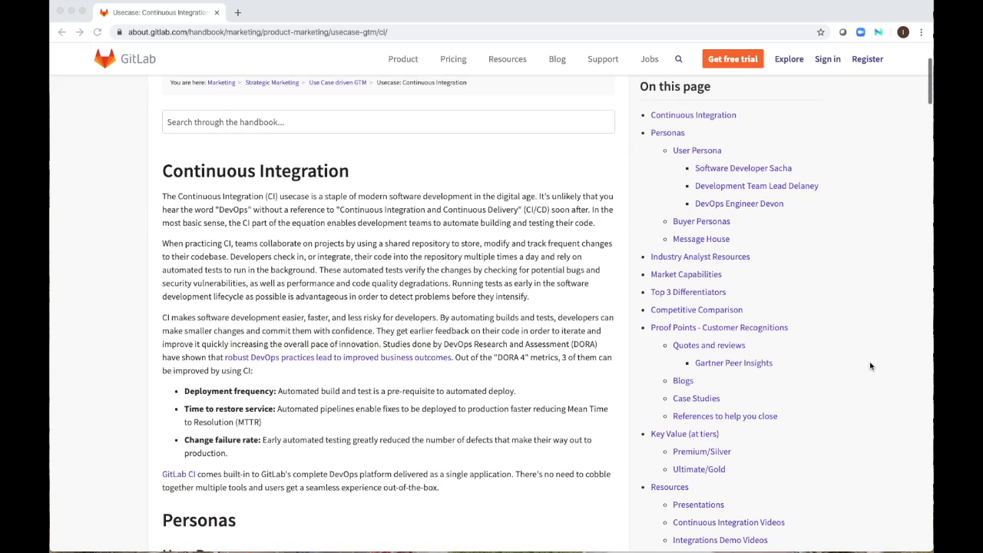
scroll("down", 3)
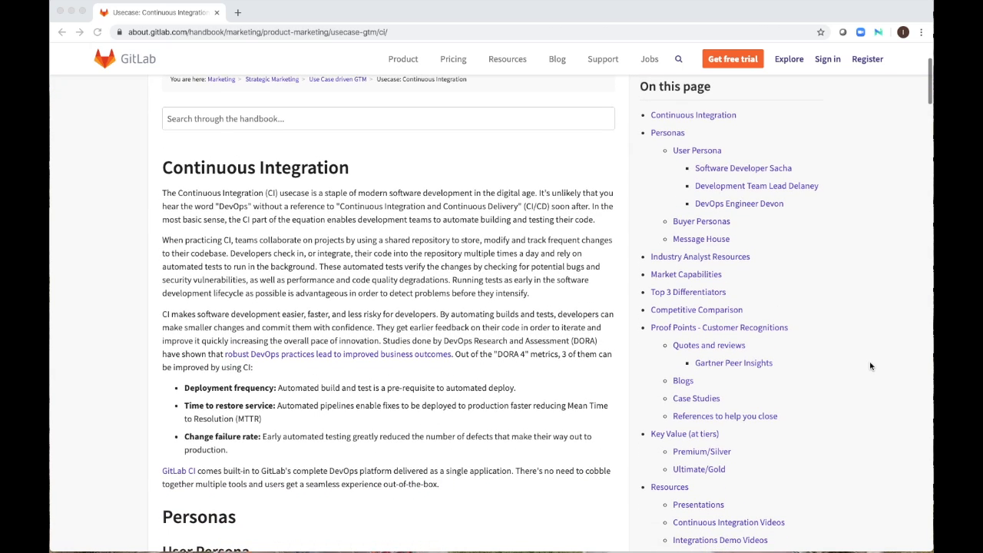
scroll("down", 3)
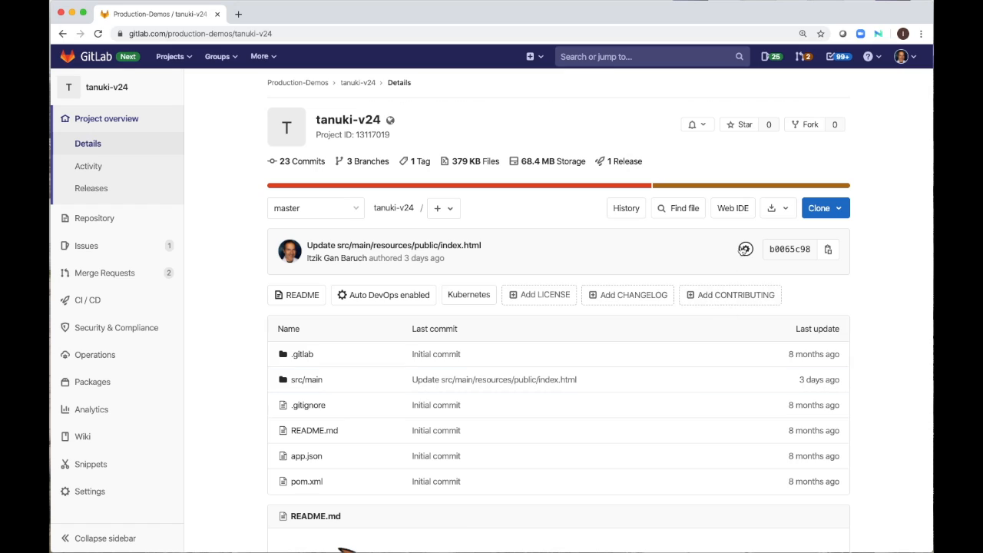
left_click(732, 208)
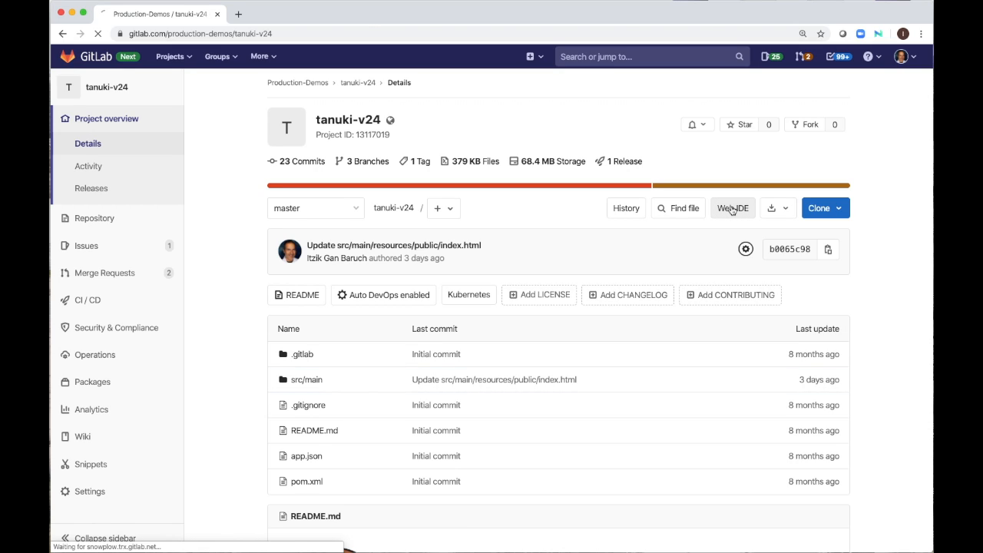
left_click(732, 208)
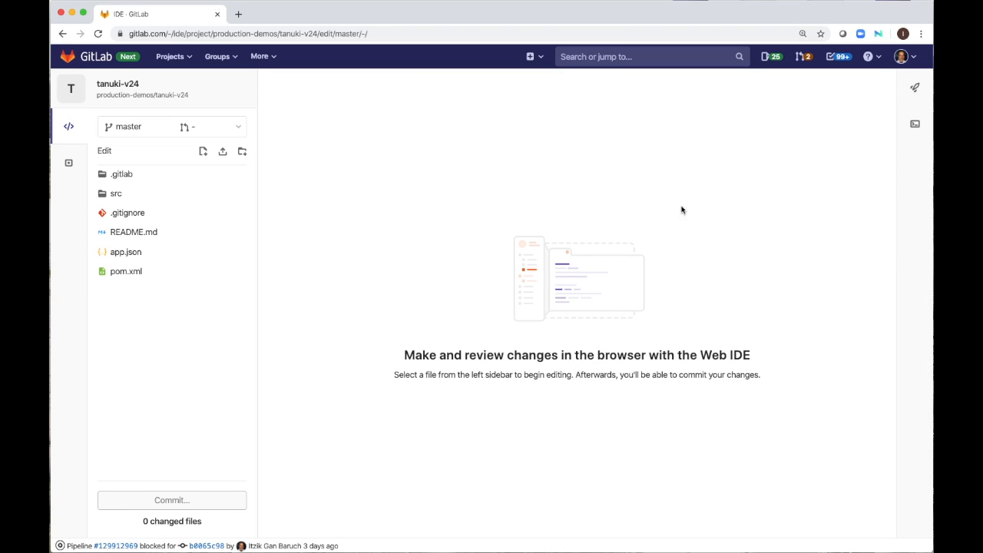
left_click(116, 193)
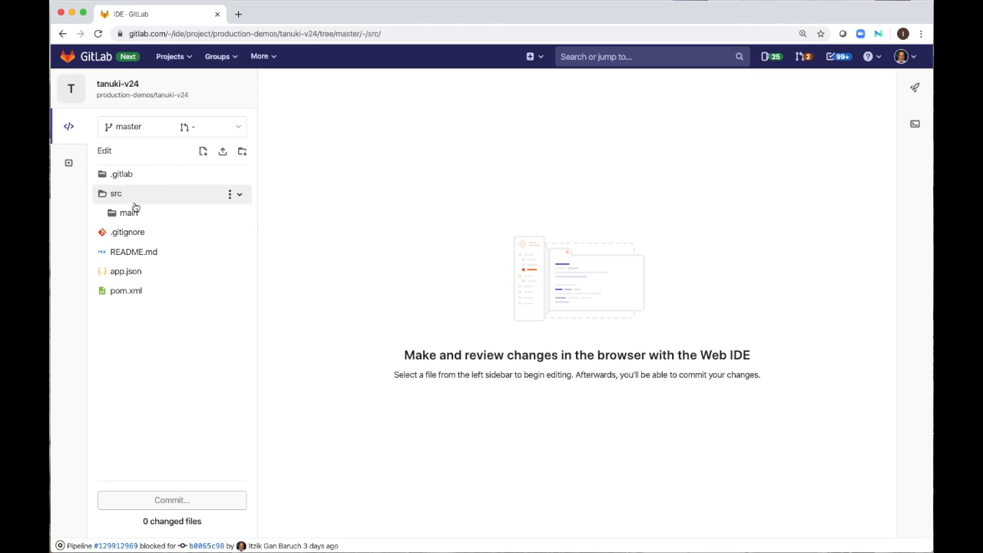
left_click(129, 212)
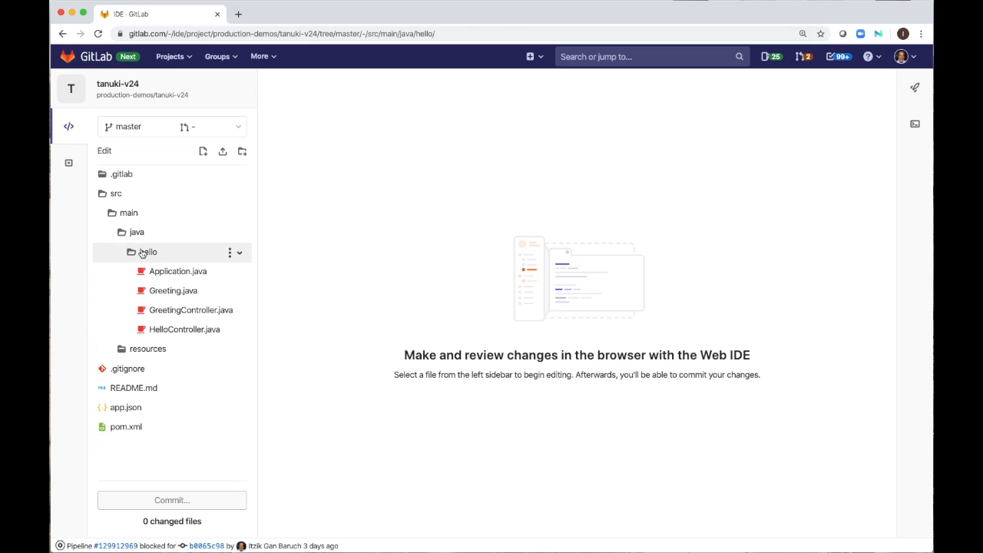
left_click(184, 328)
type("String message1 = \"Build and Test demo\";")
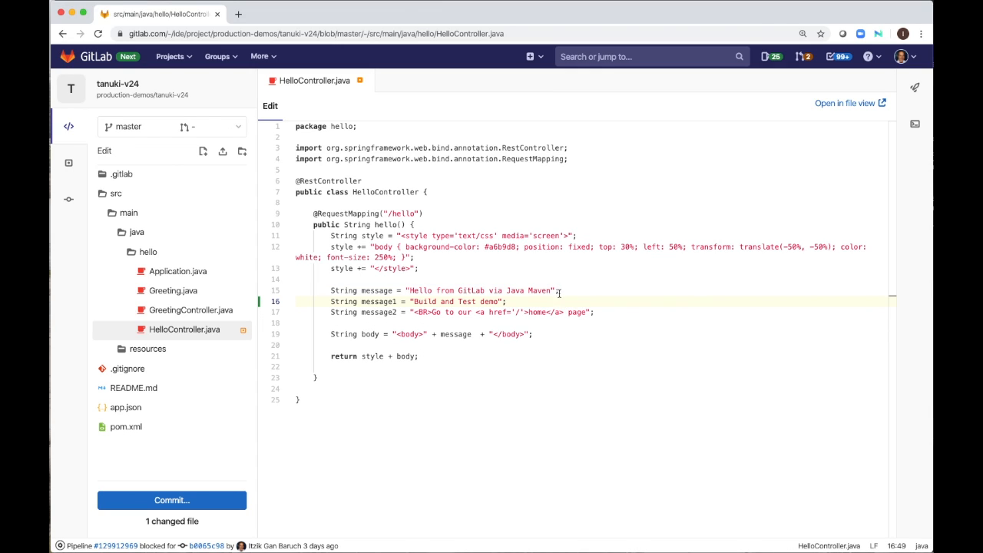
Commit the change as 'String update' to new branch MyBranch, starting a merge request
left_click(171, 500)
type("MyBranch")
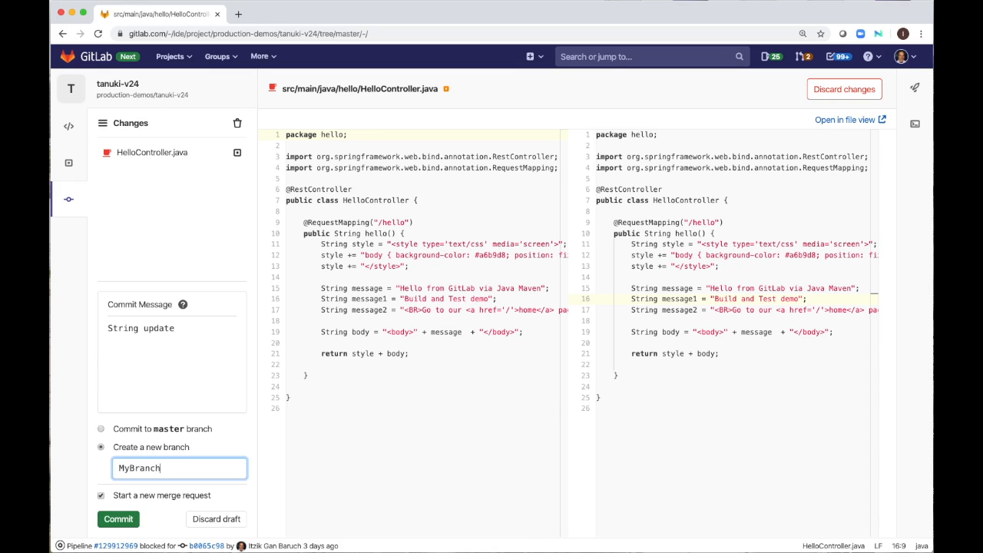
left_click(119, 519)
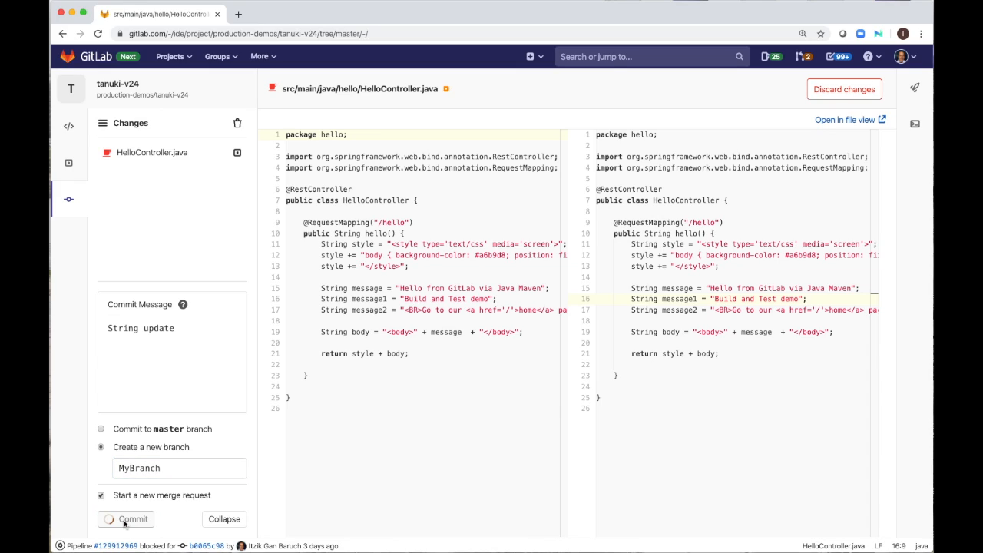
left_click(133, 518)
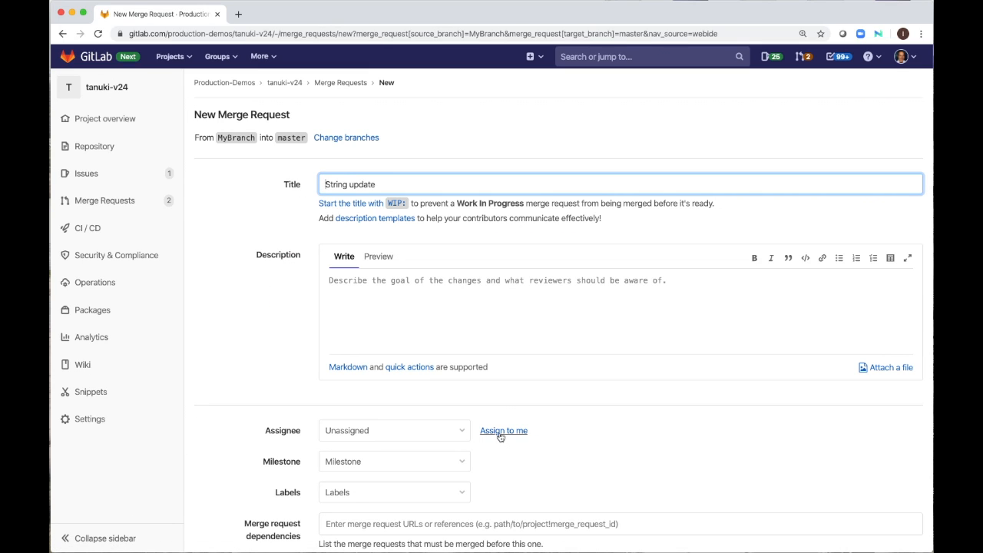
Assign the MyBranch-to-master 'String update' merge request to myself and submit it
left_click(503, 430)
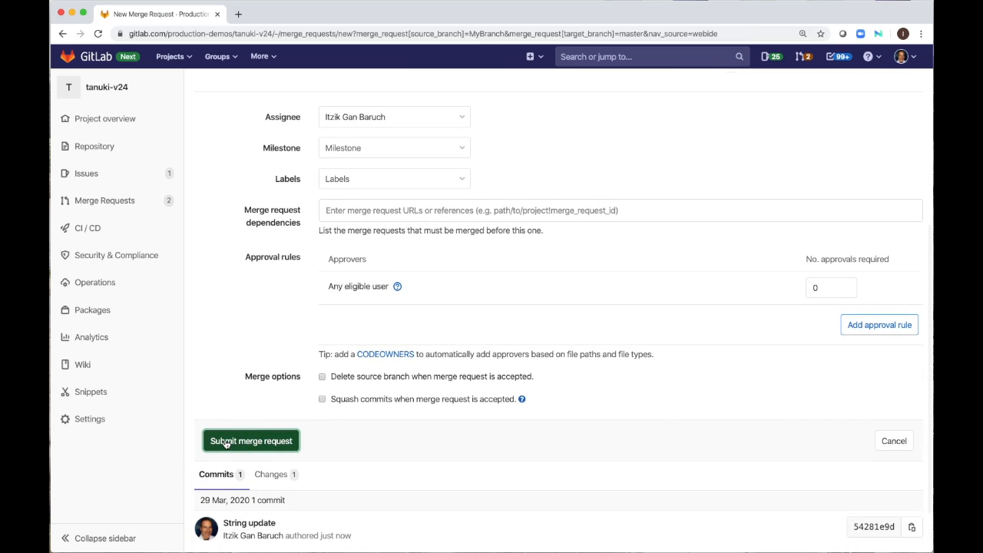
left_click(251, 440)
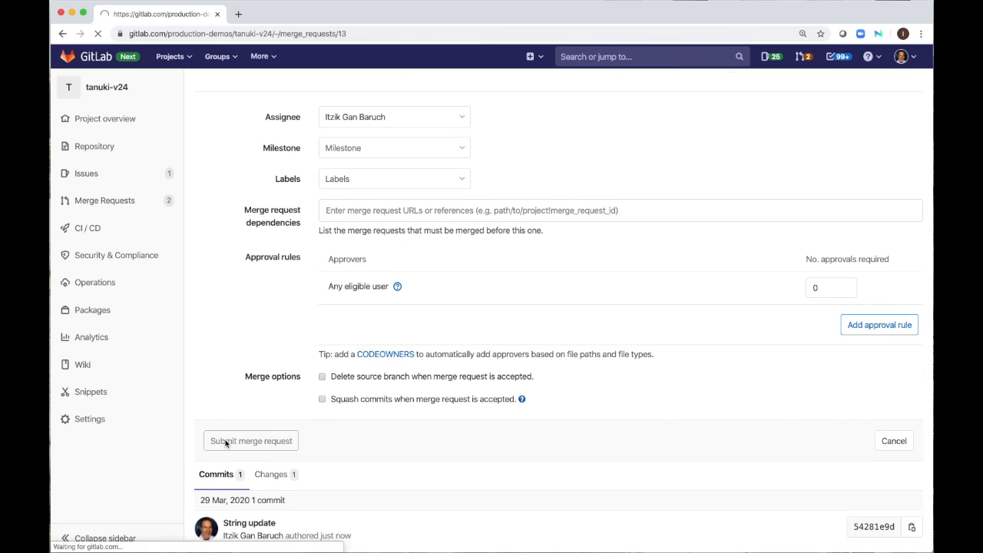
left_click(250, 440)
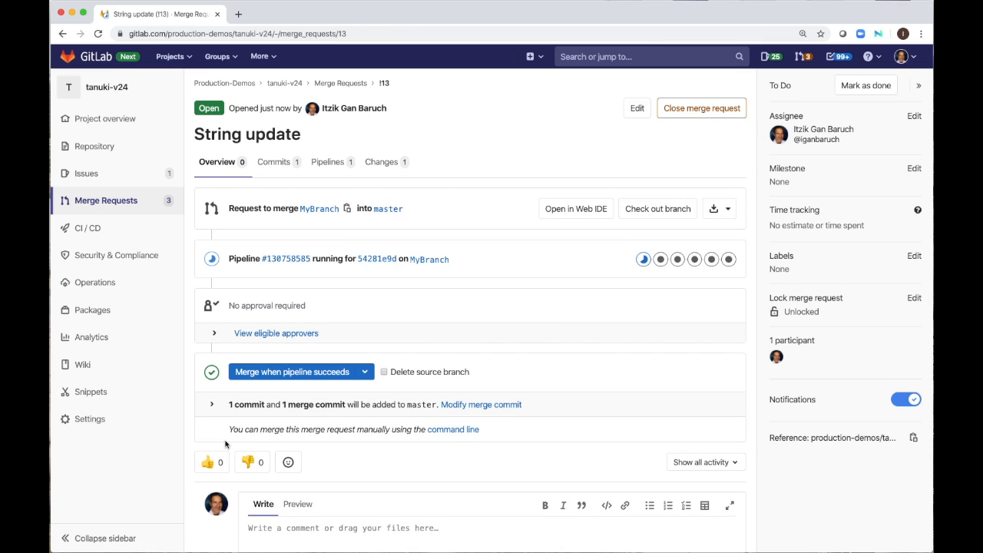
mouse_move(285, 259)
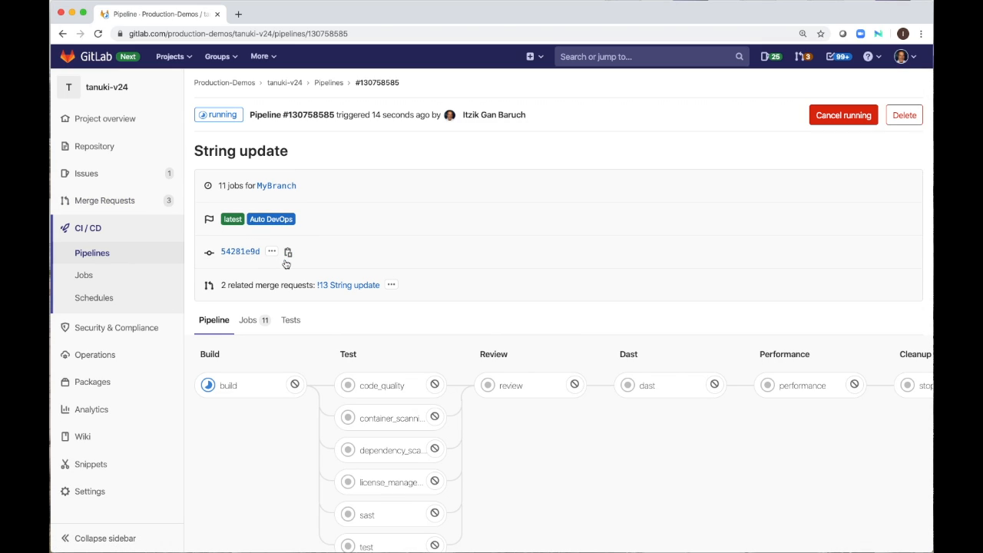
scroll("down", 3)
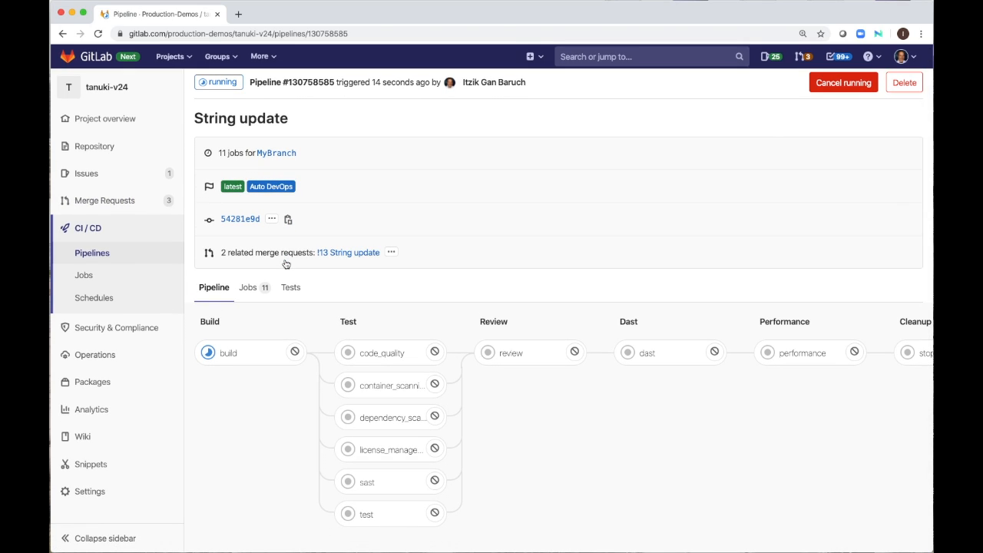
mouse_move(280, 262)
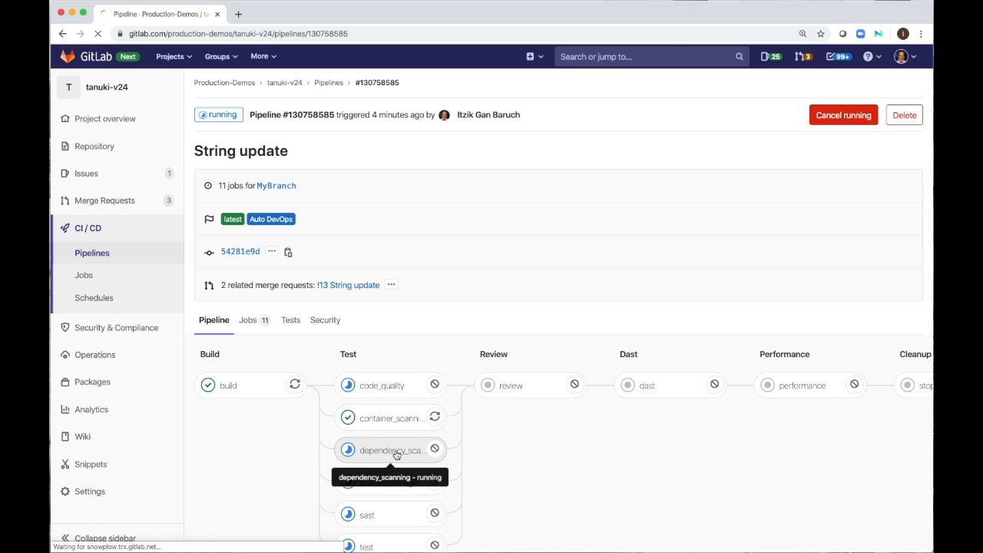
left_click(390, 450)
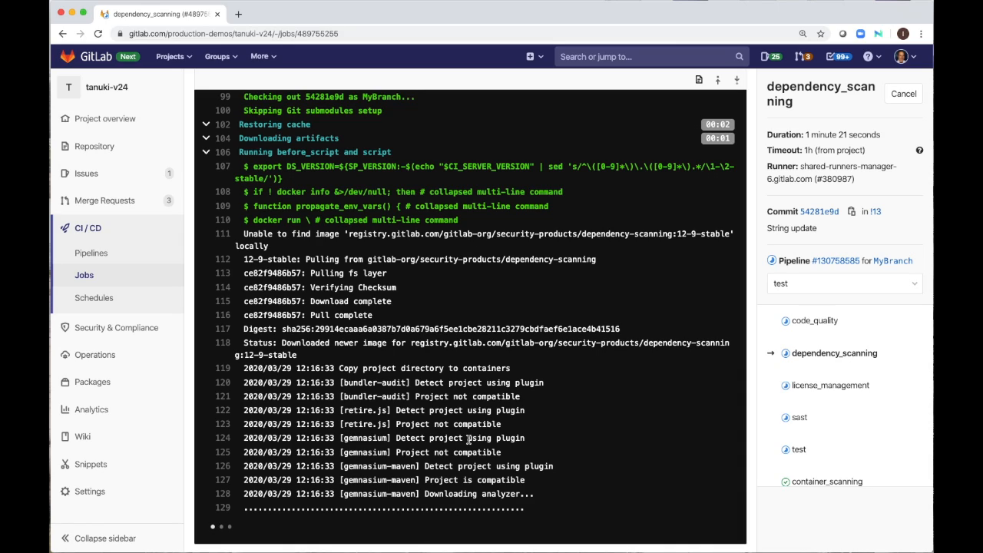
mouse_move(666, 256)
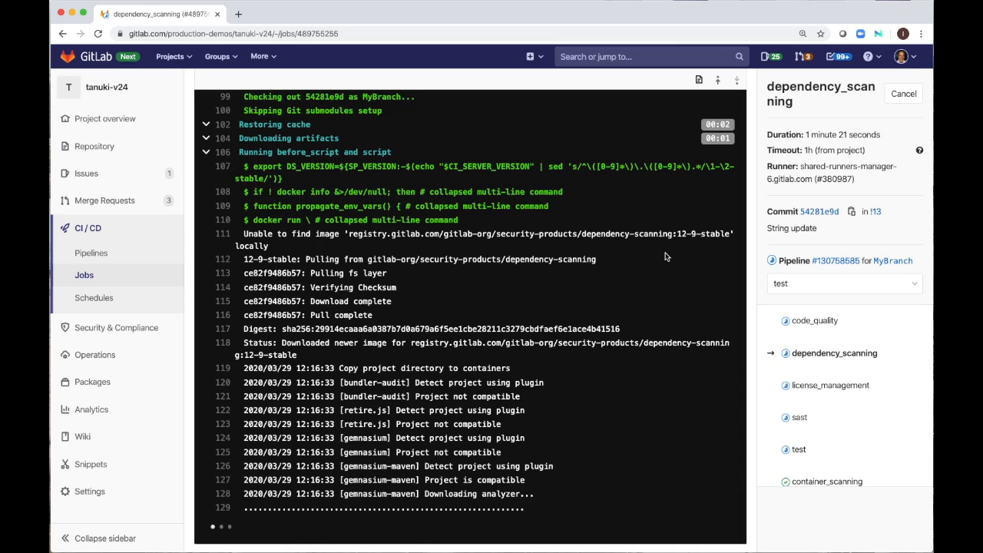
left_click(835, 260)
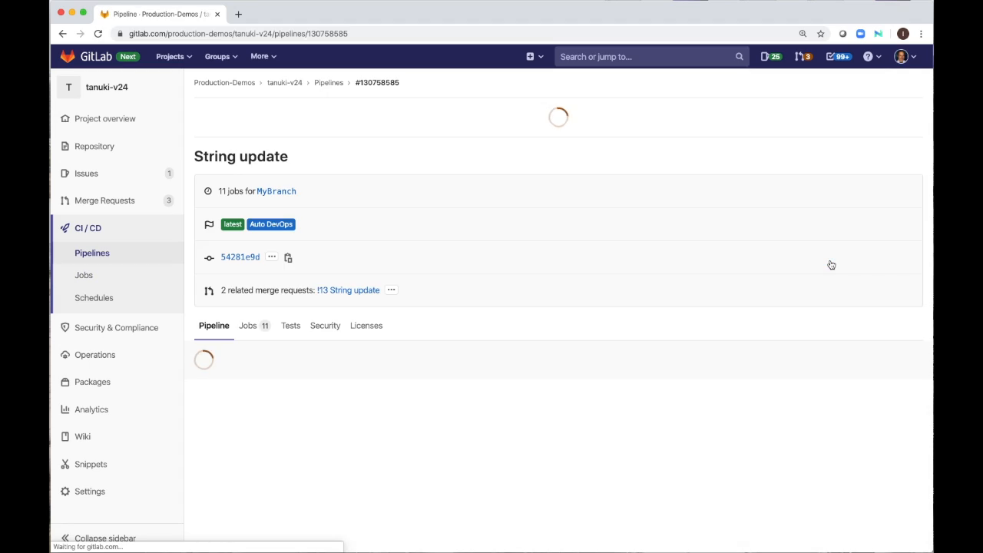
Open merge request !11 'String Update' from newcolor via the Merge Requests list
left_click(104, 201)
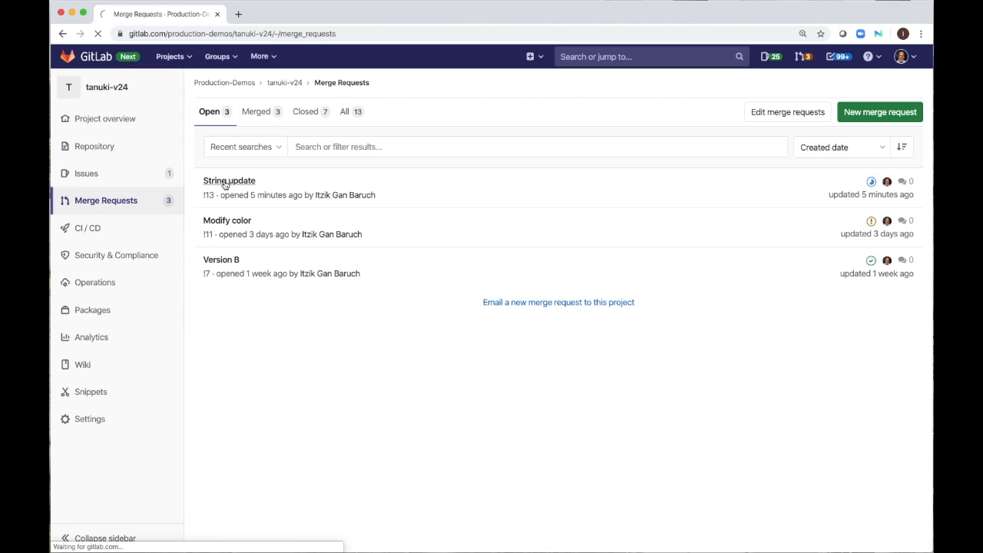
left_click(228, 181)
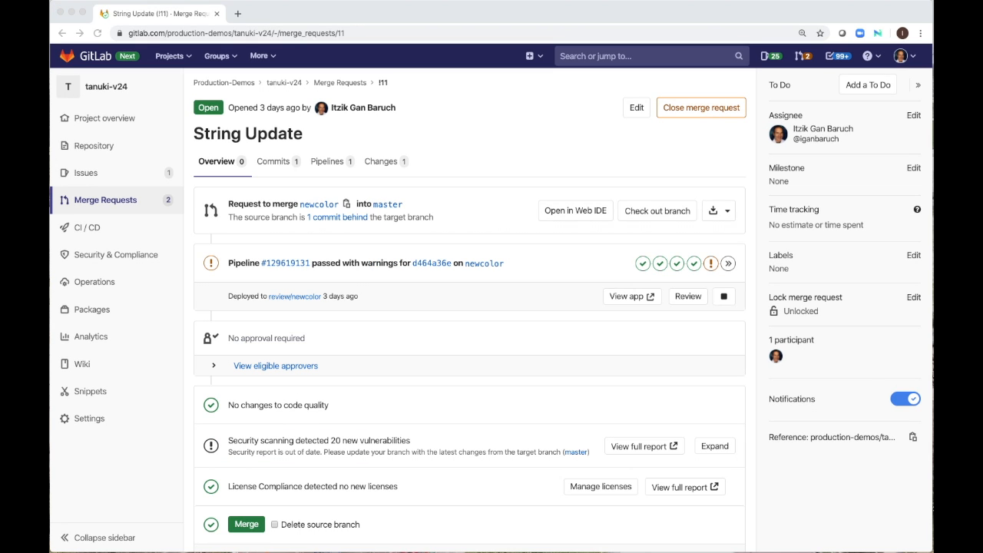
mouse_move(628, 305)
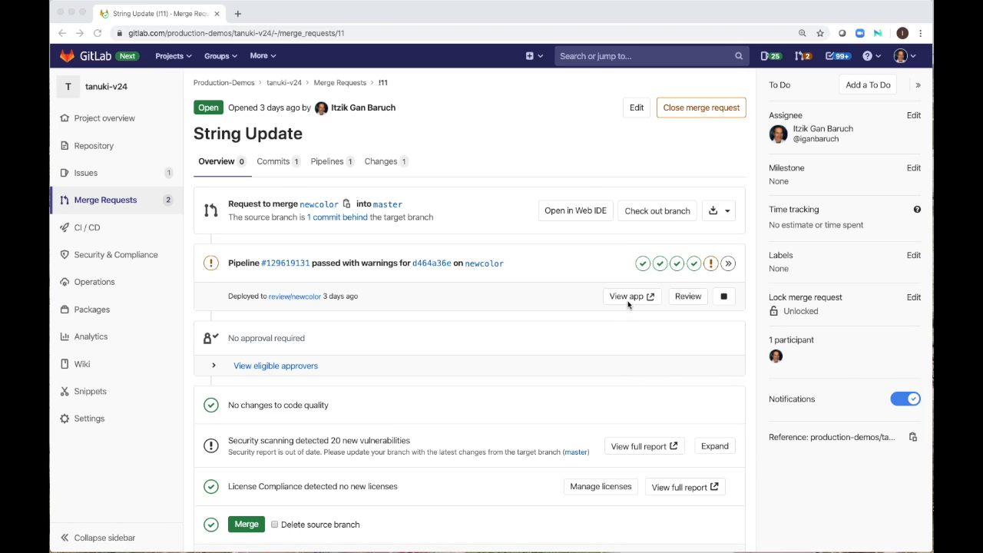
mouse_move(625, 296)
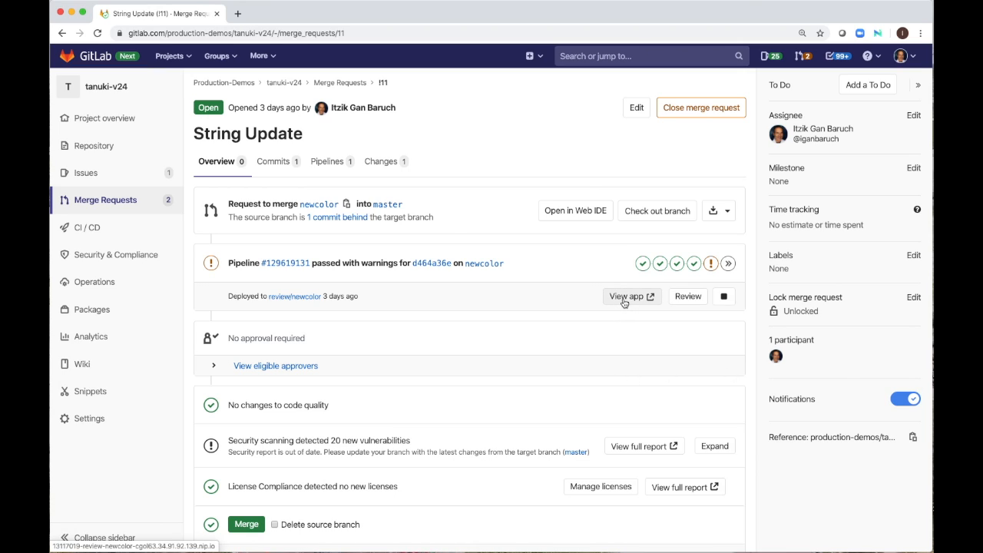
left_click(628, 296)
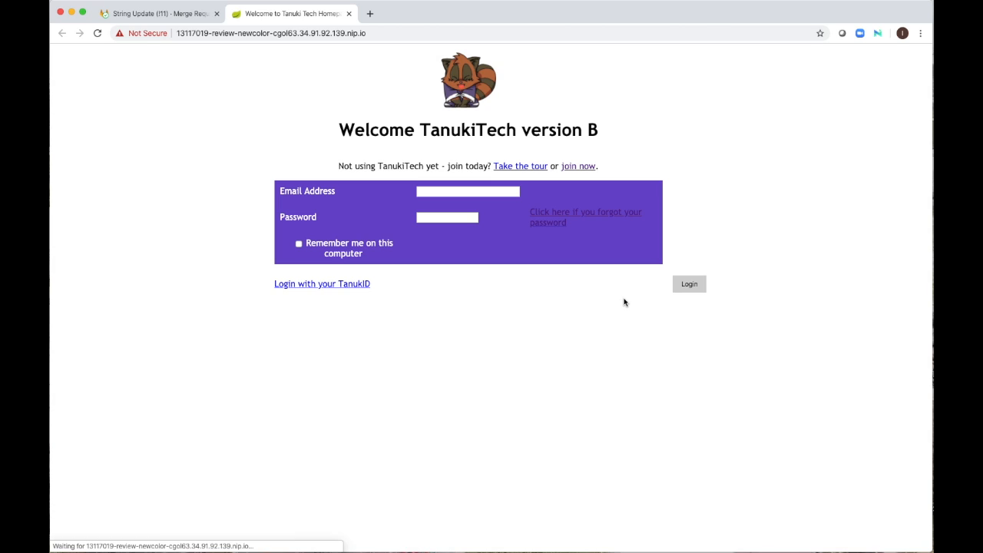
left_click(688, 283)
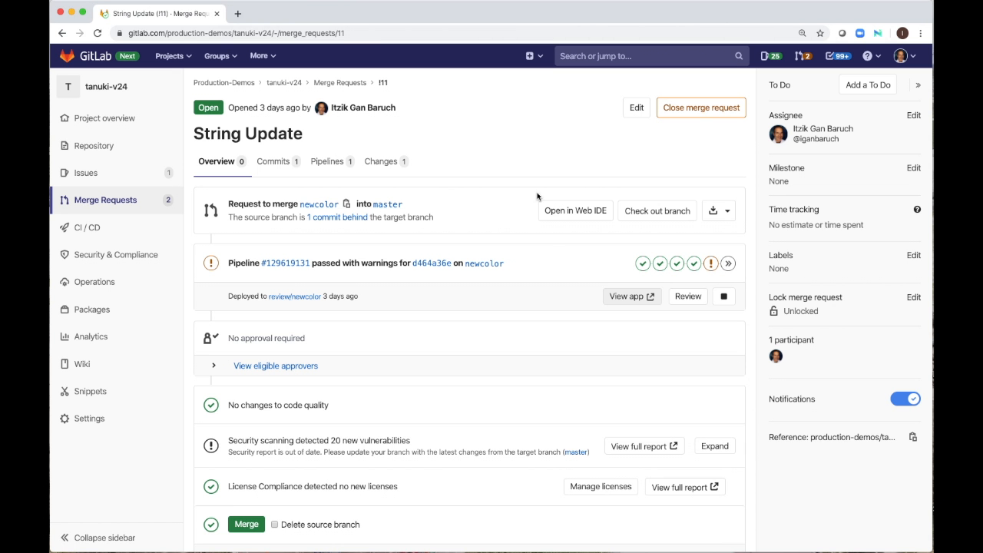
mouse_move(654, 343)
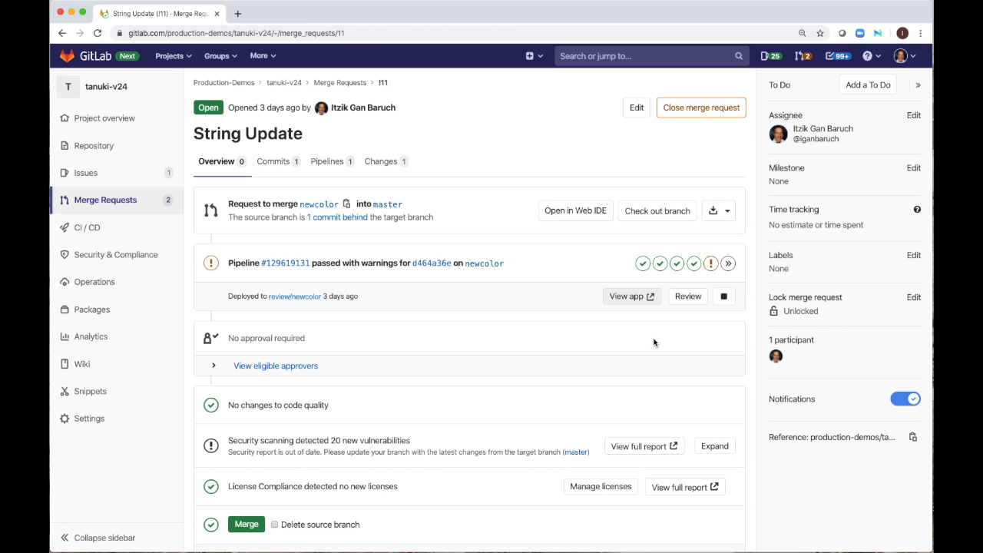
scroll("down", 3)
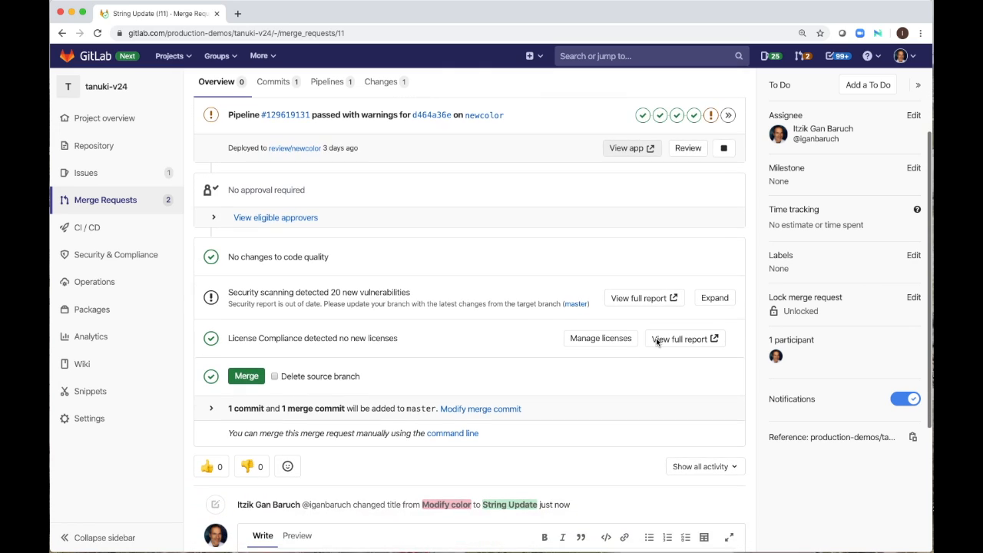
scroll("down", 3)
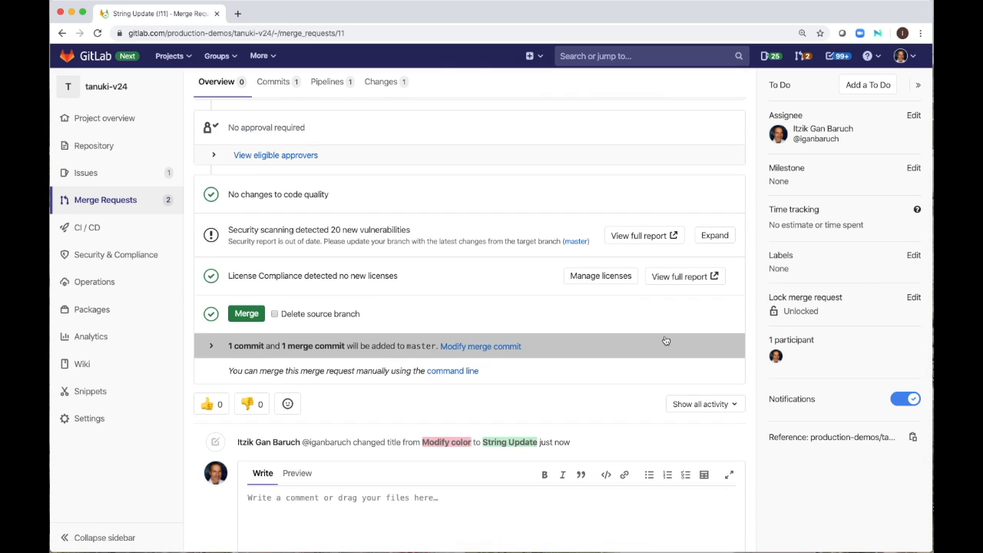
mouse_move(390, 205)
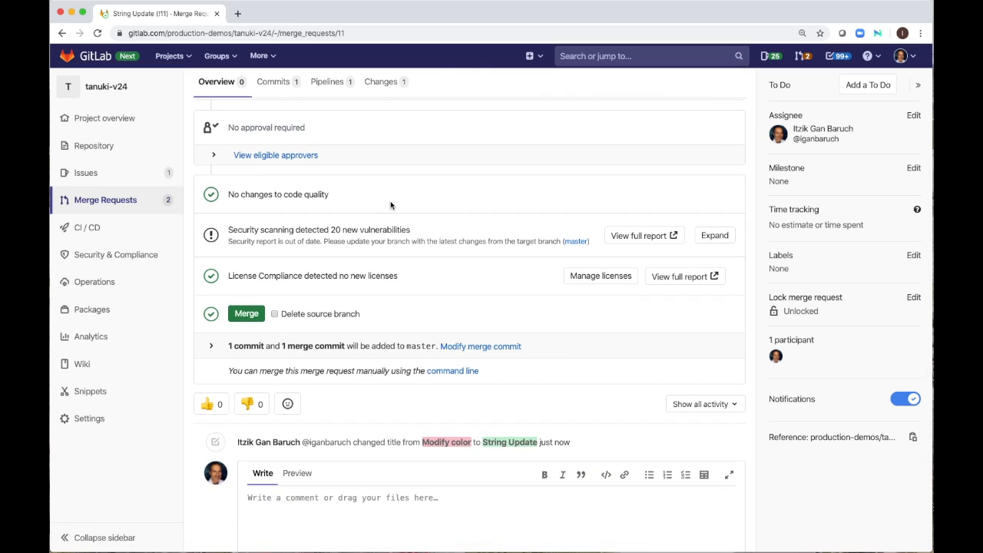
mouse_move(613, 208)
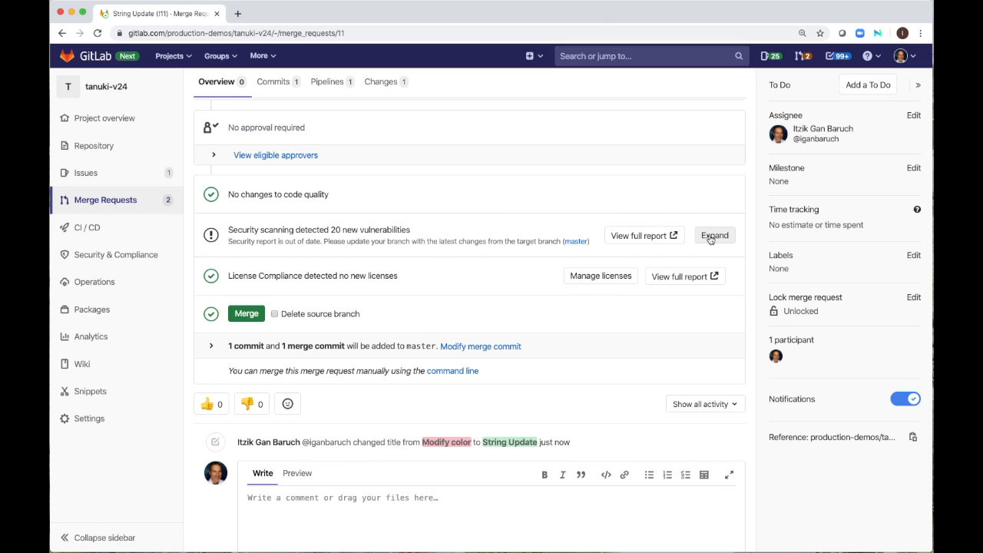
Create confidential issue #2 from a Found Spring endpoint SAST finding, then return to !11
left_click(712, 235)
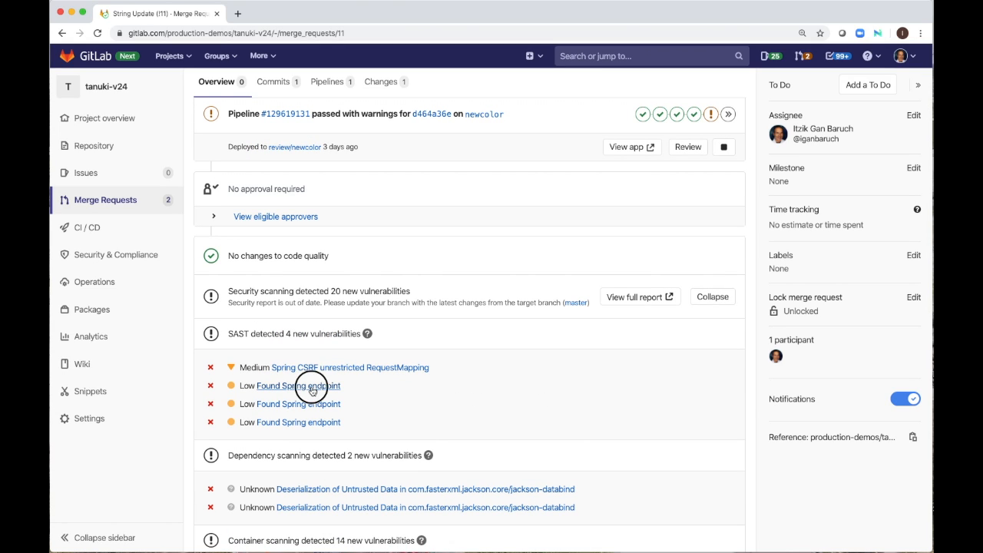
left_click(297, 385)
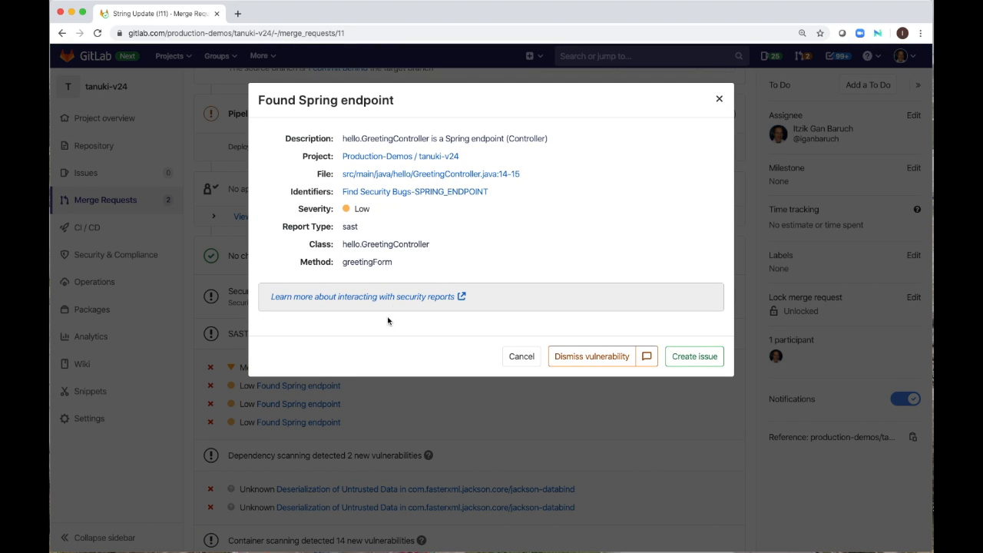
mouse_move(428, 174)
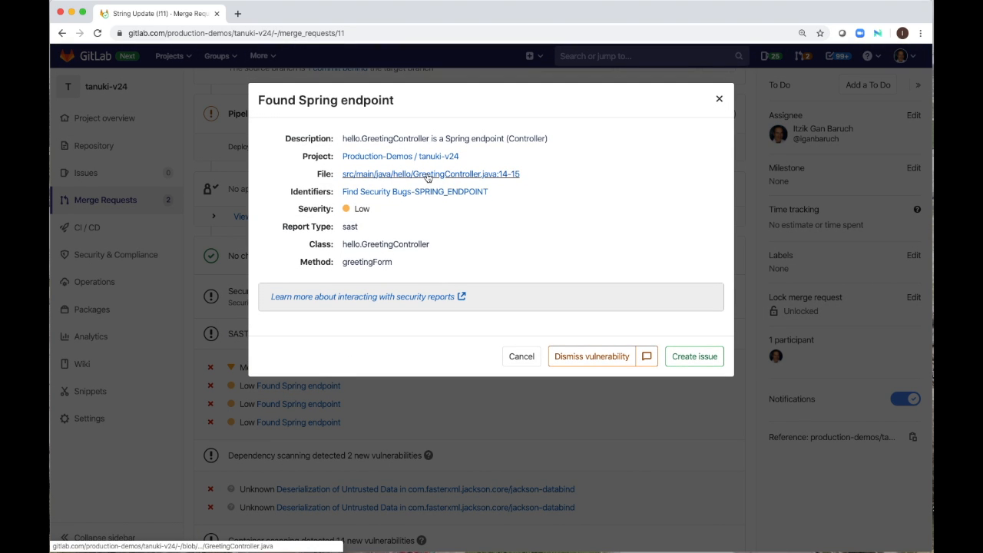
left_click(428, 173)
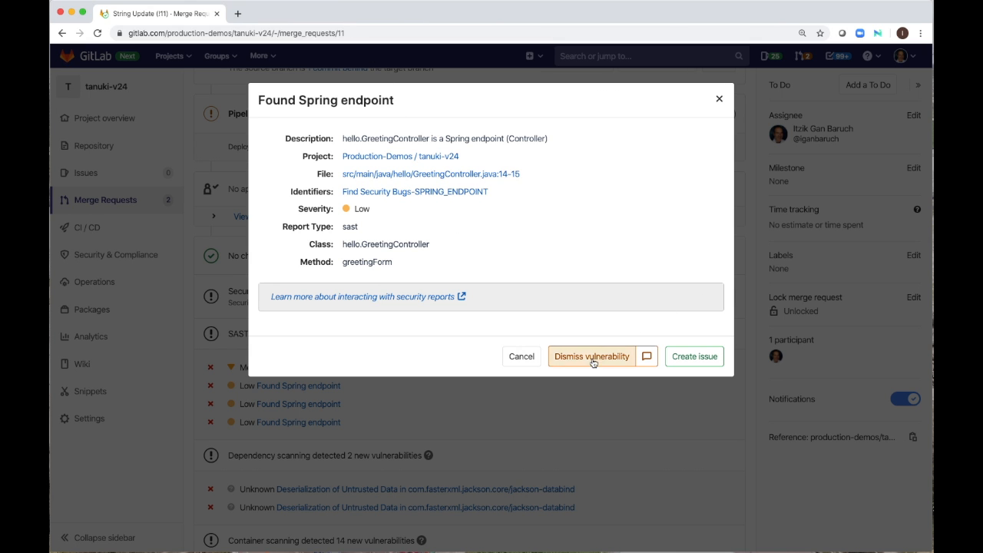
left_click(693, 356)
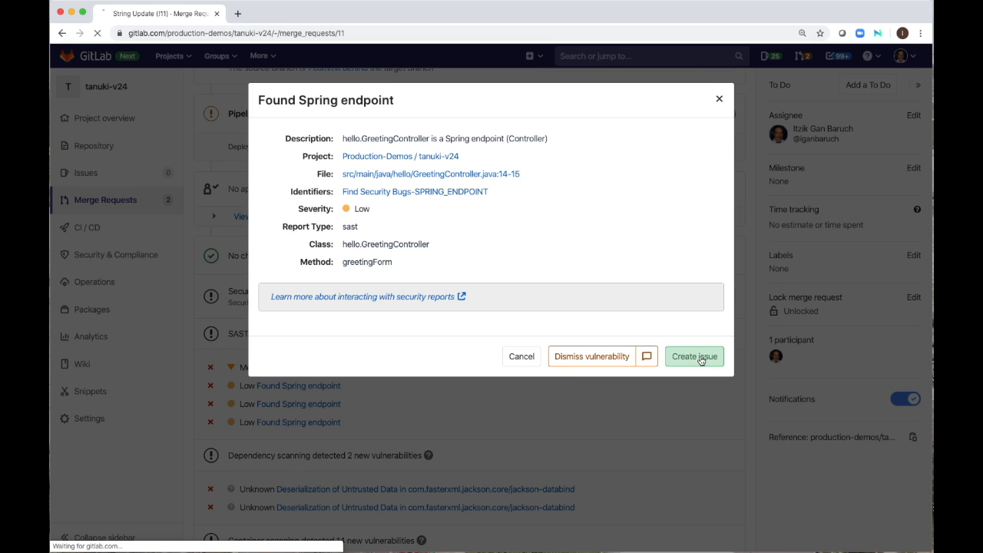
left_click(693, 356)
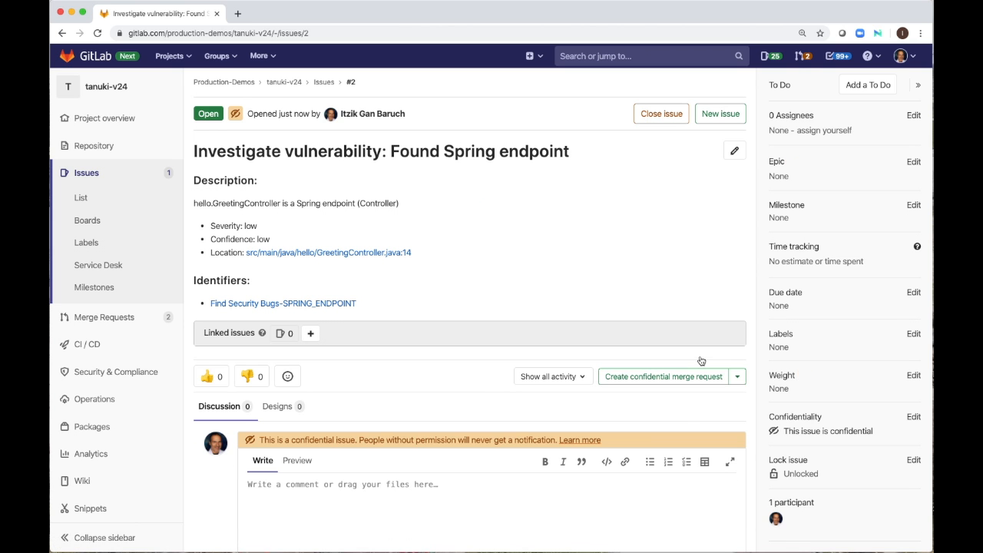
mouse_move(148, 25)
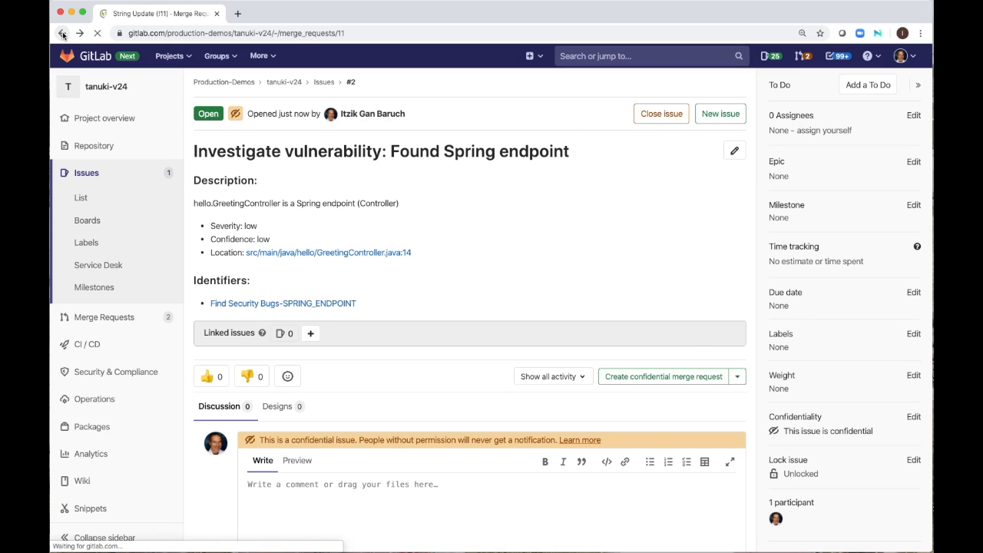
left_click(62, 33)
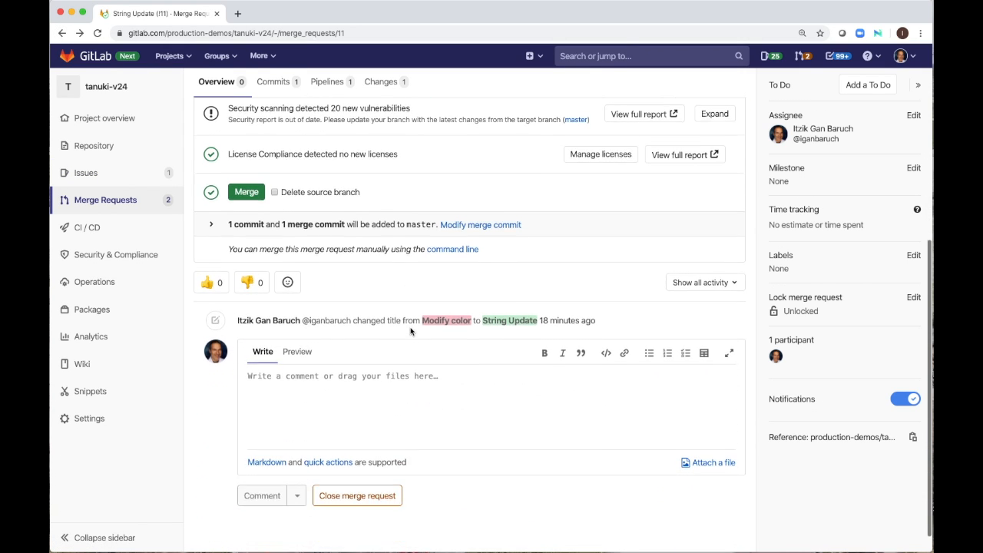
type("@will")
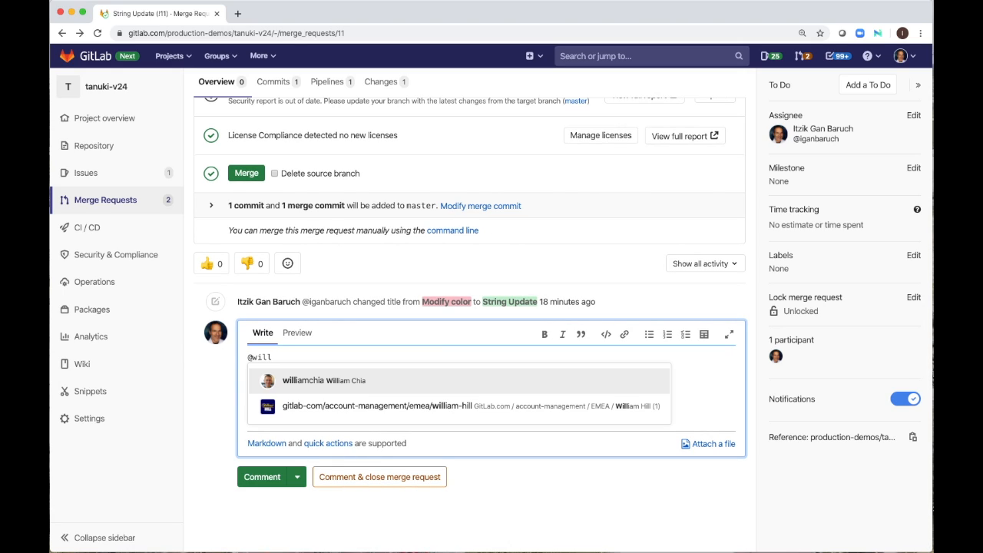
type("williamchia can you")
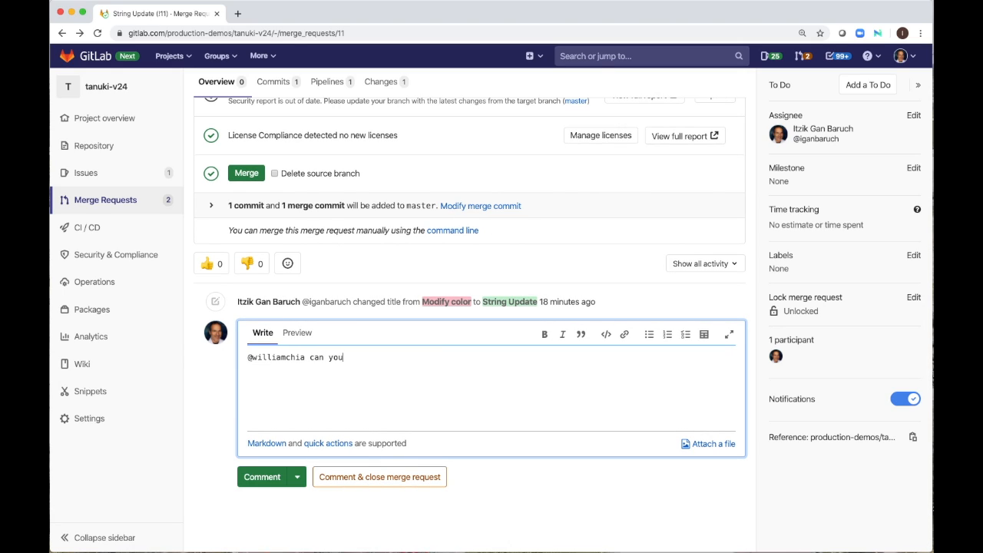
type("approve please")
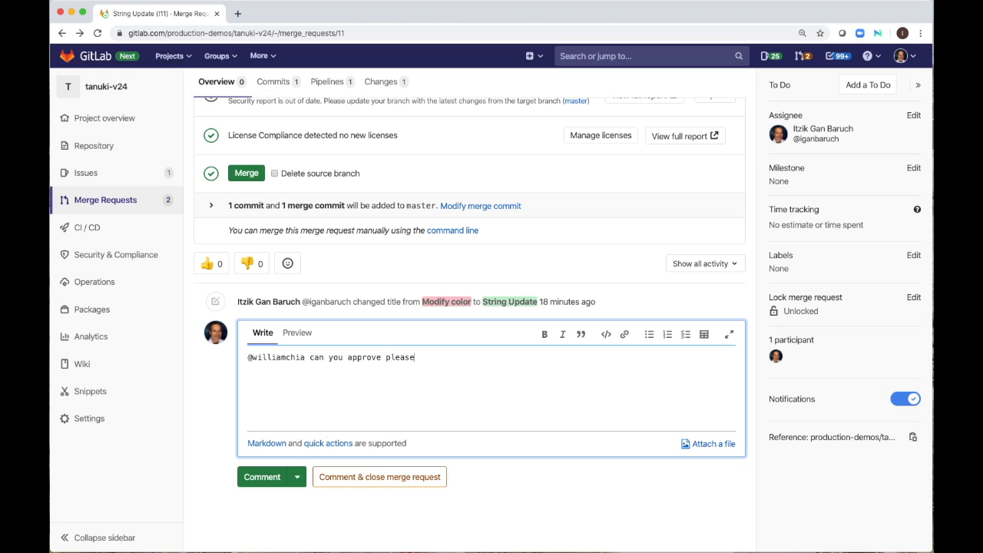
type("?")
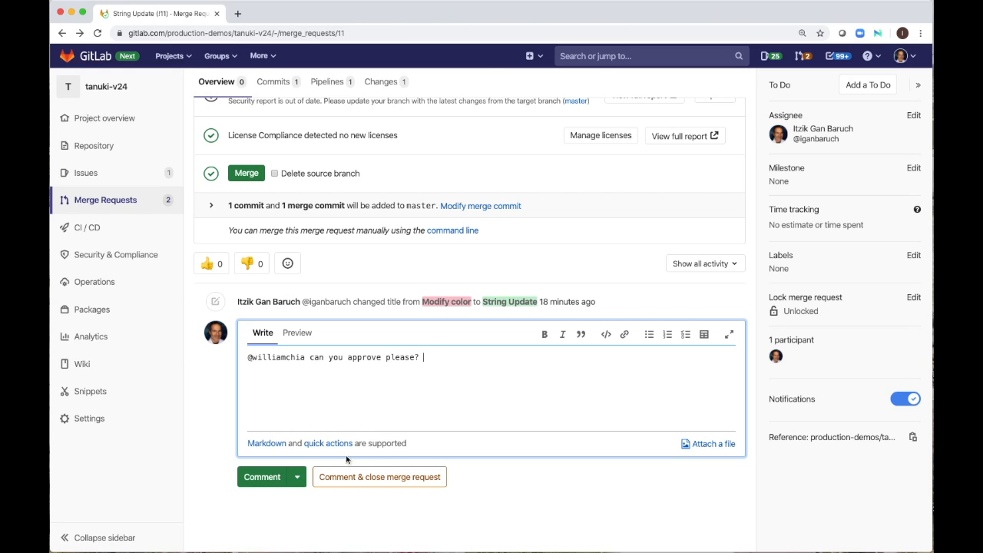
left_click(261, 477)
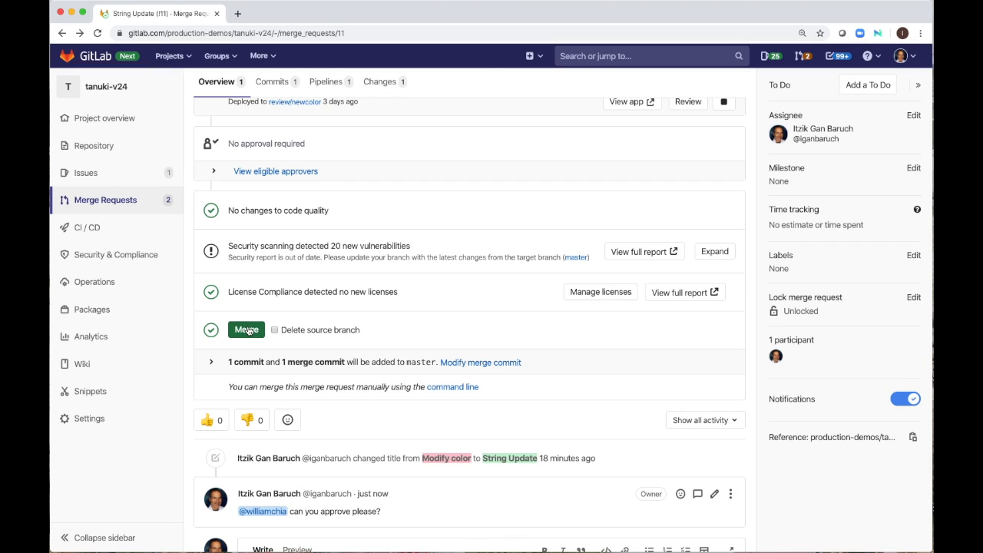
Merge !11 into master and view the newly started master pipeline
left_click(246, 330)
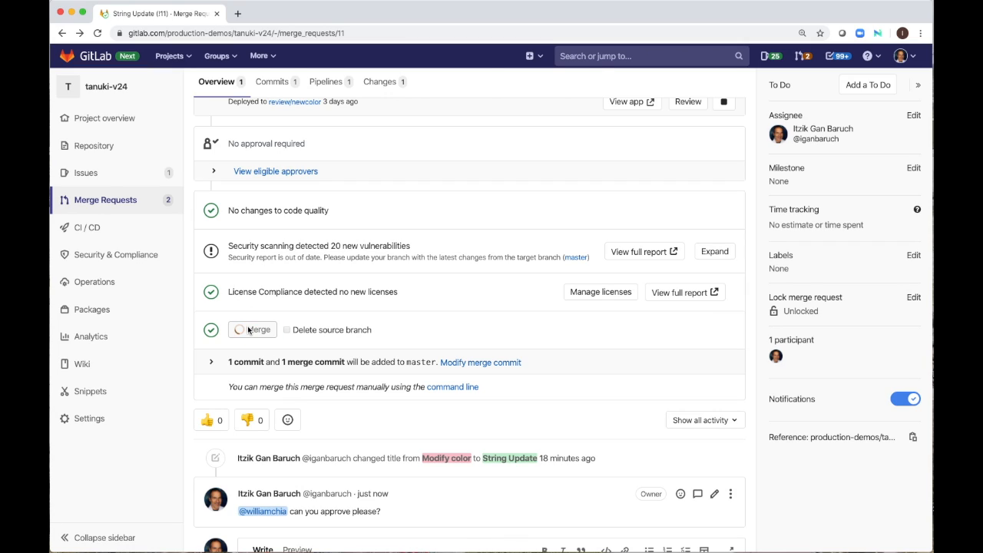
left_click(252, 330)
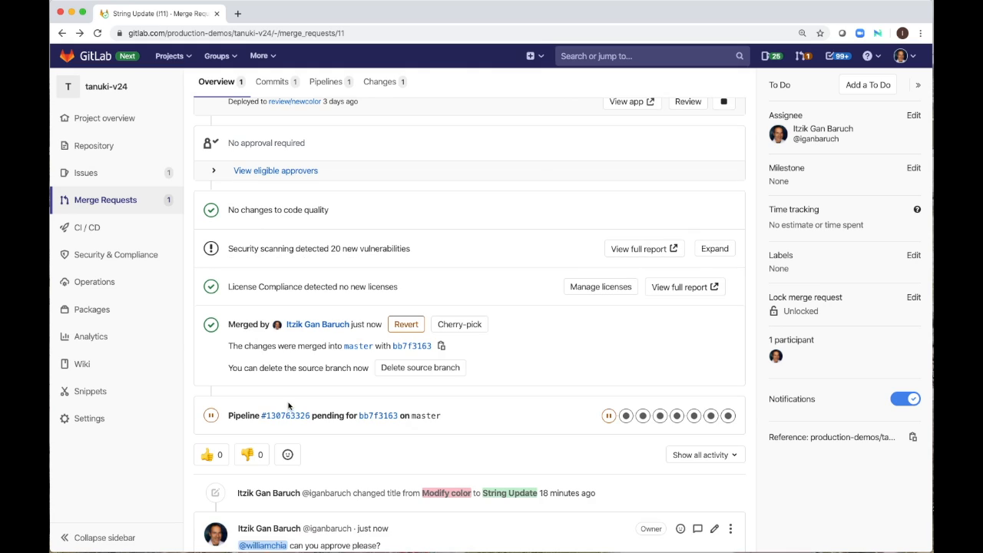
left_click(285, 415)
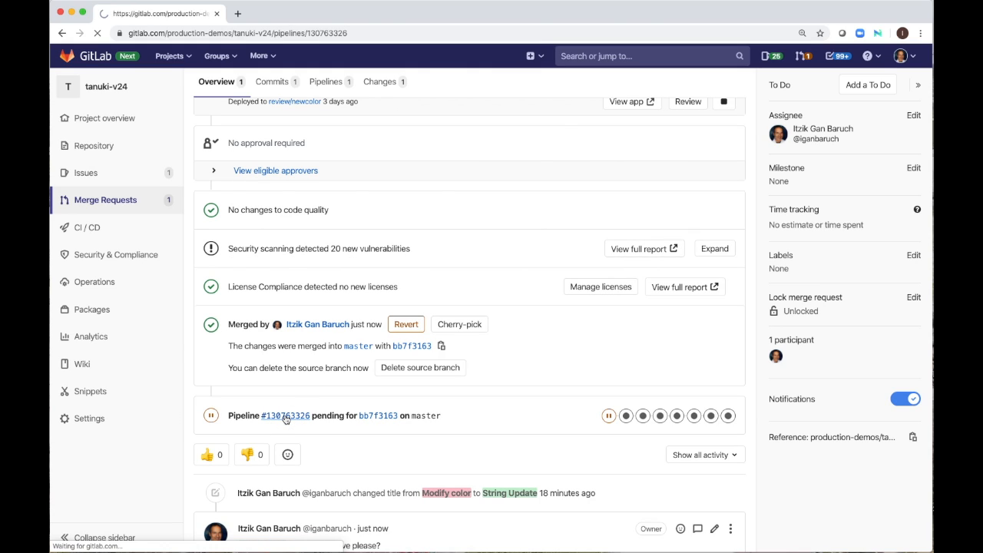
left_click(284, 415)
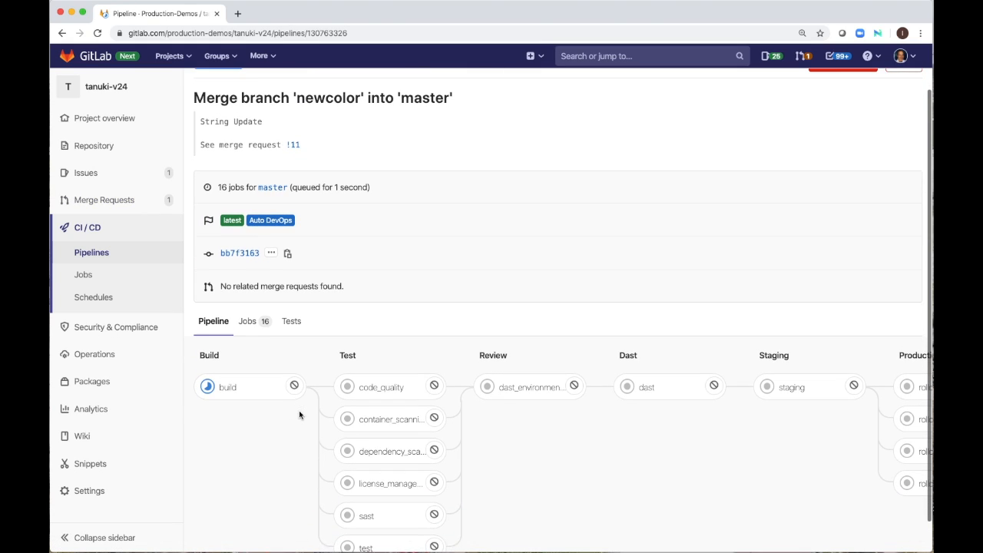